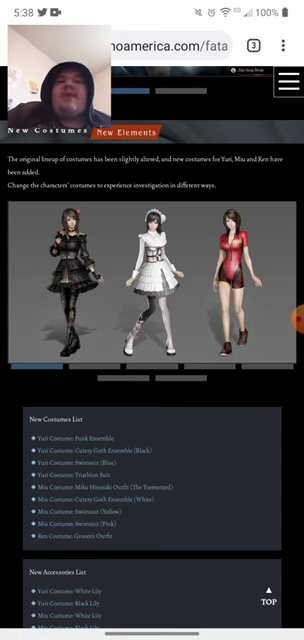
pyautogui.scroll(-3)
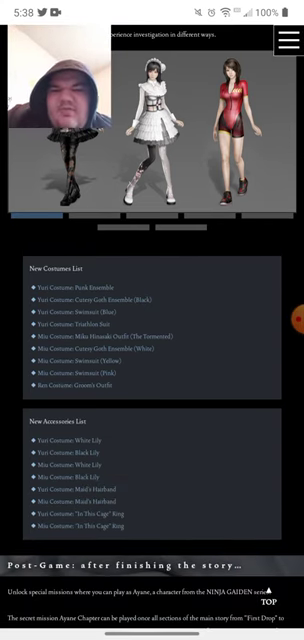
pyautogui.scroll(-3)
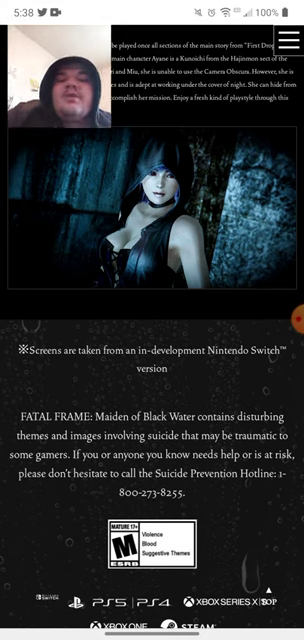
pyautogui.scroll(-3)
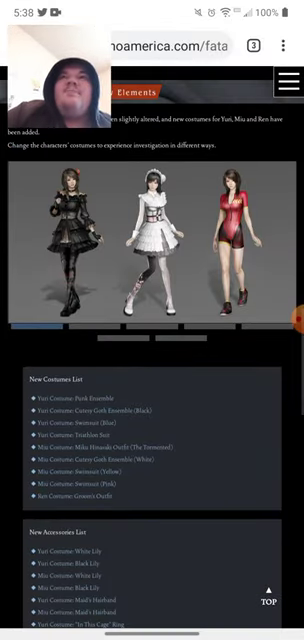